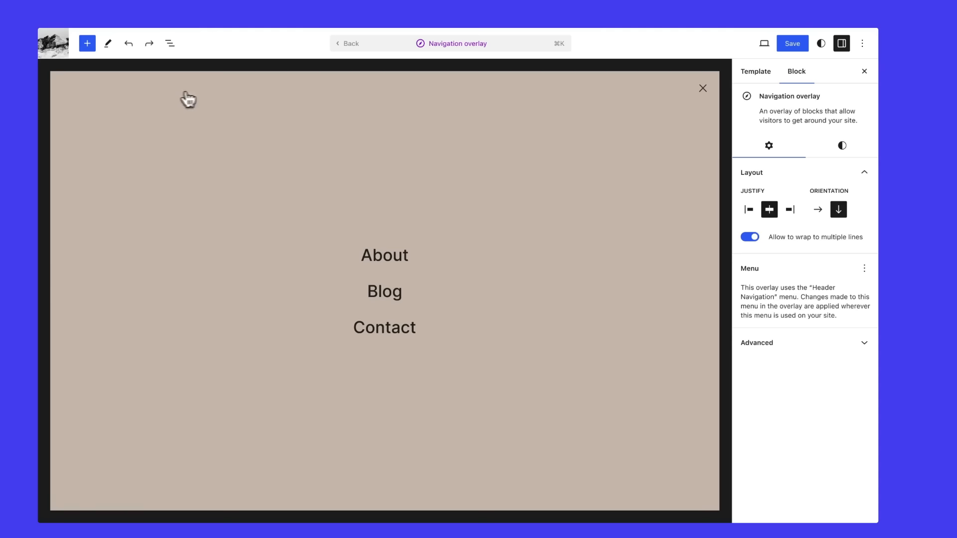
pyautogui.moveTo(706, 101)
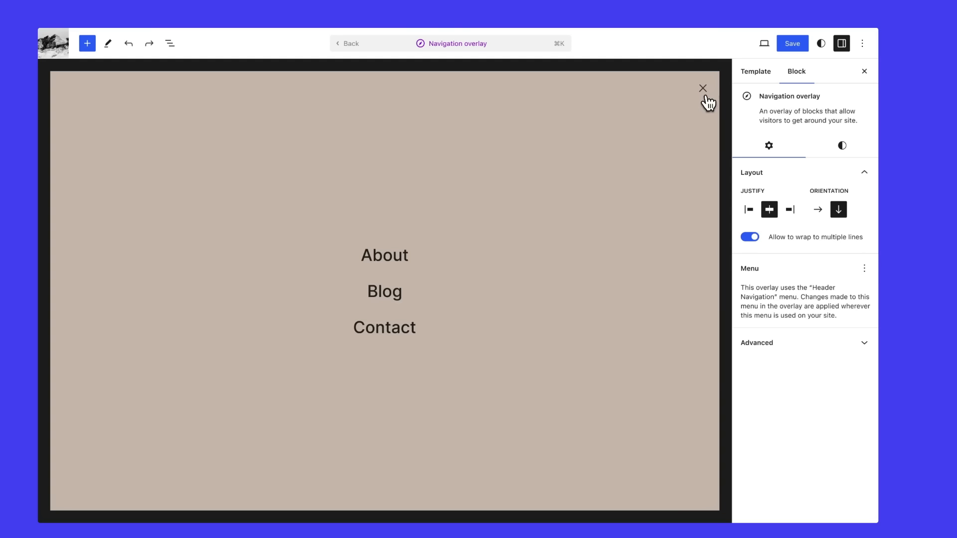
pyautogui.moveTo(447, 292)
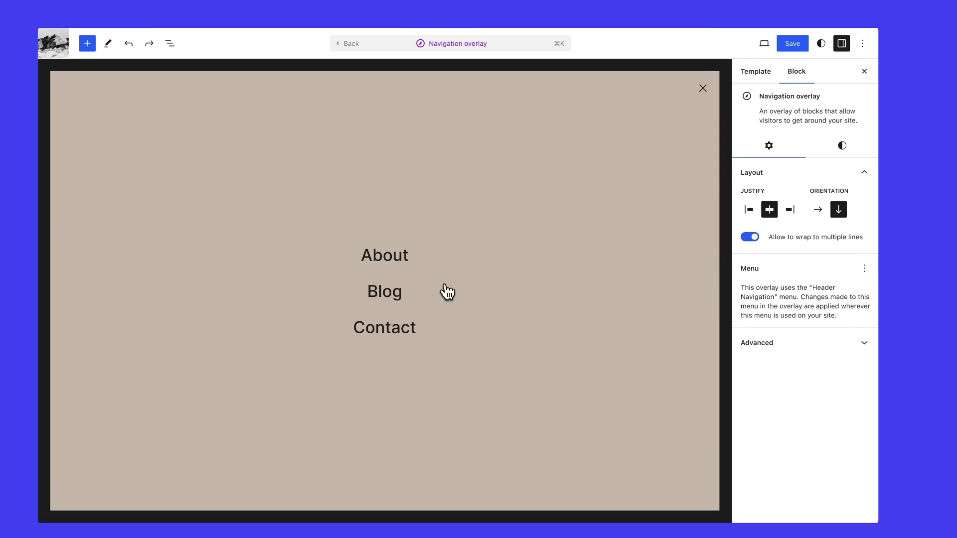
# Step: Exit the overlay editor and return to the Home template with its navigation menu
pyautogui.click(350, 44)
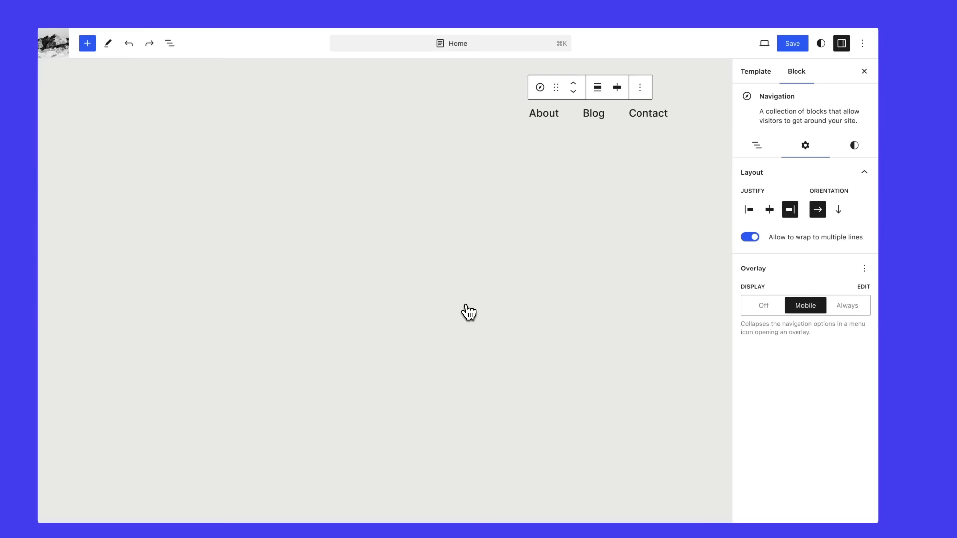